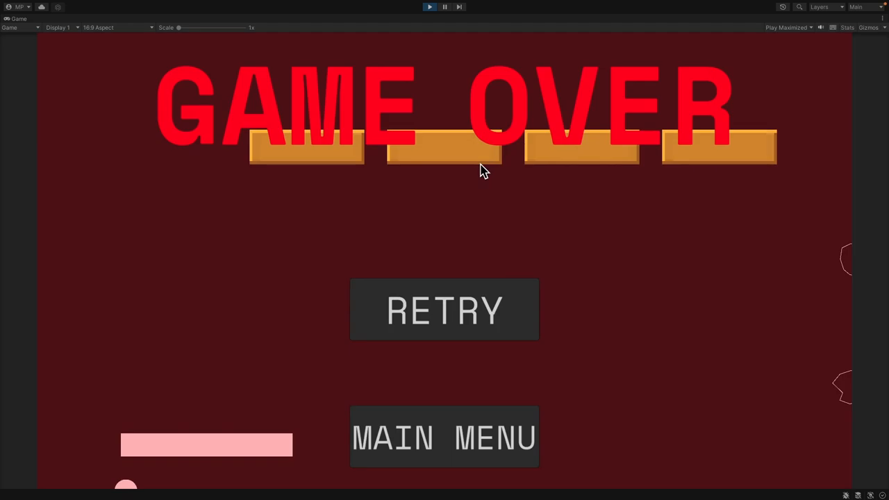
Leave the Game Over screen via Main Menu, returning to the 'Back to the 70s' title screen.
left_click(445, 309)
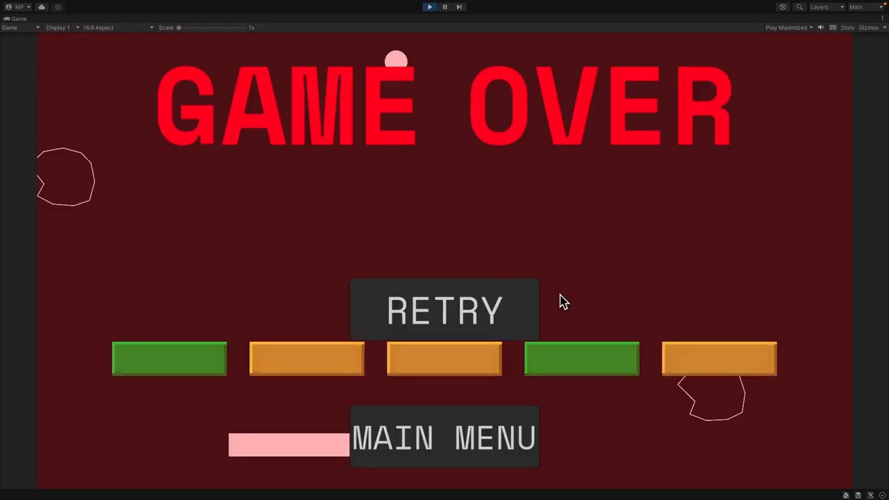
left_click(444, 310)
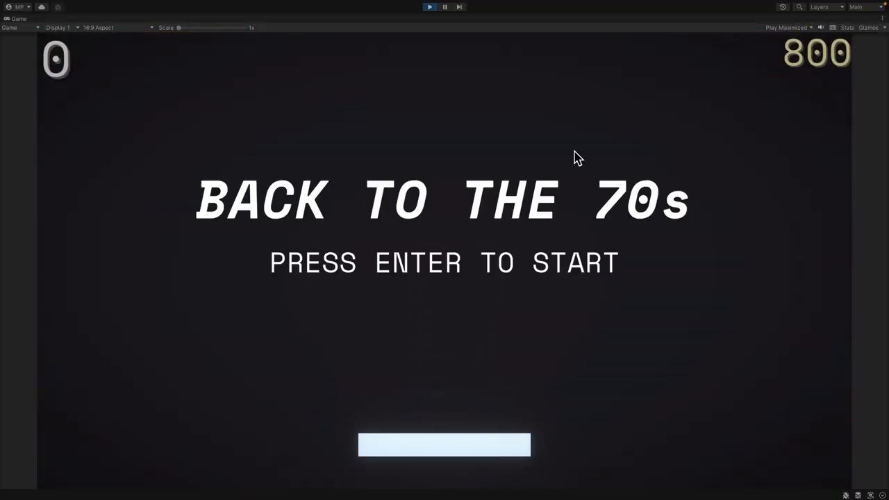
Set the itch.io game page's visibility to Public and save the settings.
key("enter")
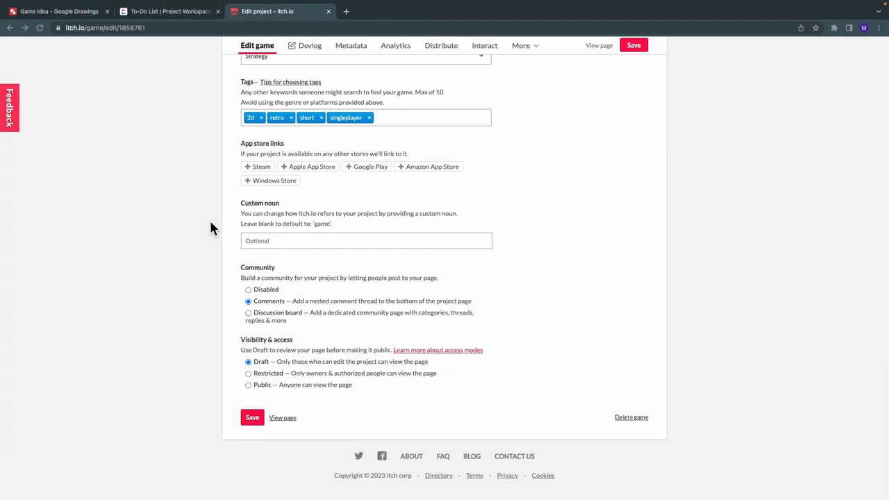
left_click(247, 385)
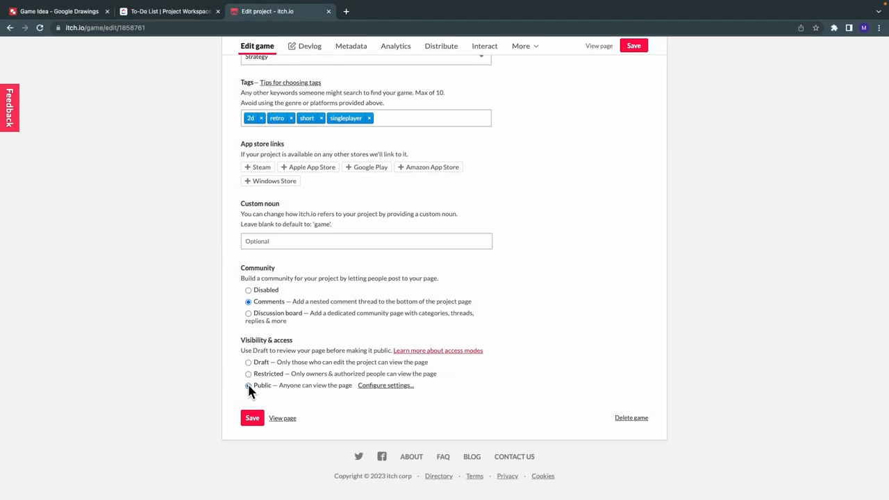
left_click(253, 416)
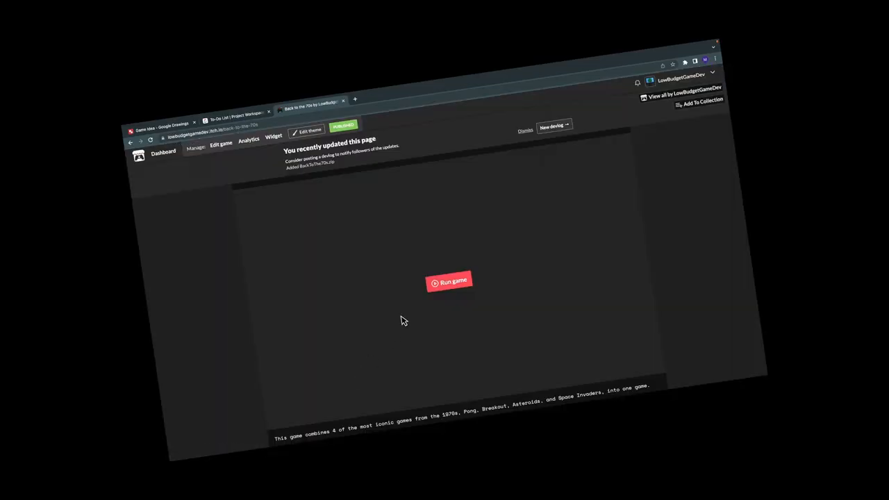
Run the published game on its itch.io page and play the Breakout stage.
left_click(448, 280)
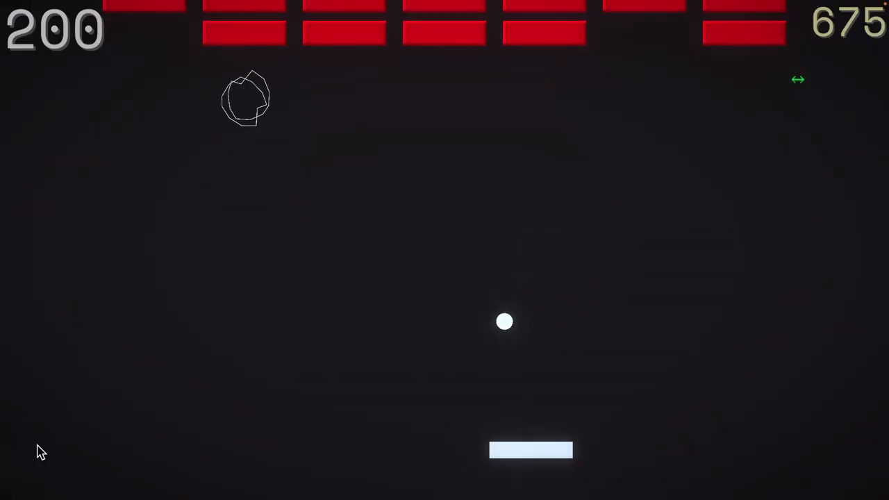